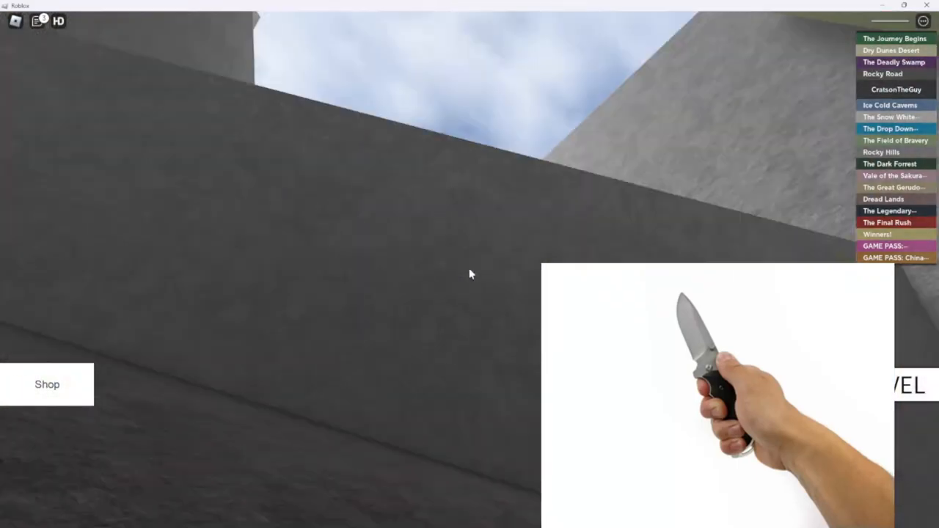
# Pause the obby and show the in-game menu's People list for the server
pyautogui.press('Escape')
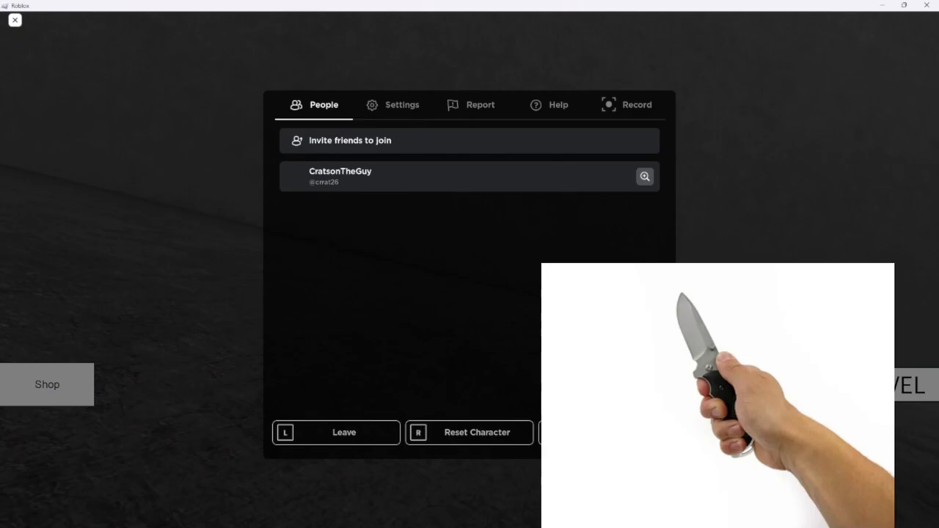